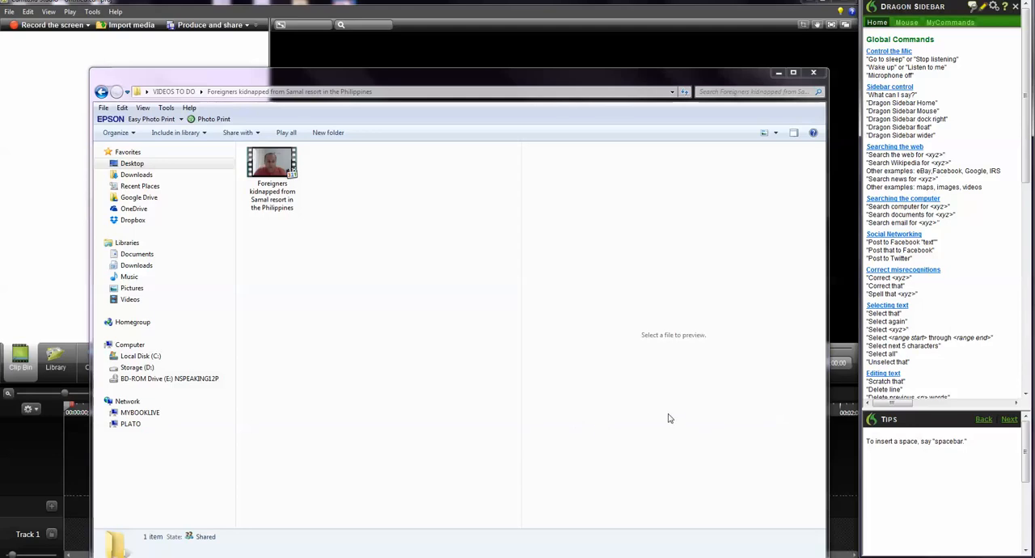
pyautogui.moveTo(554, 390)
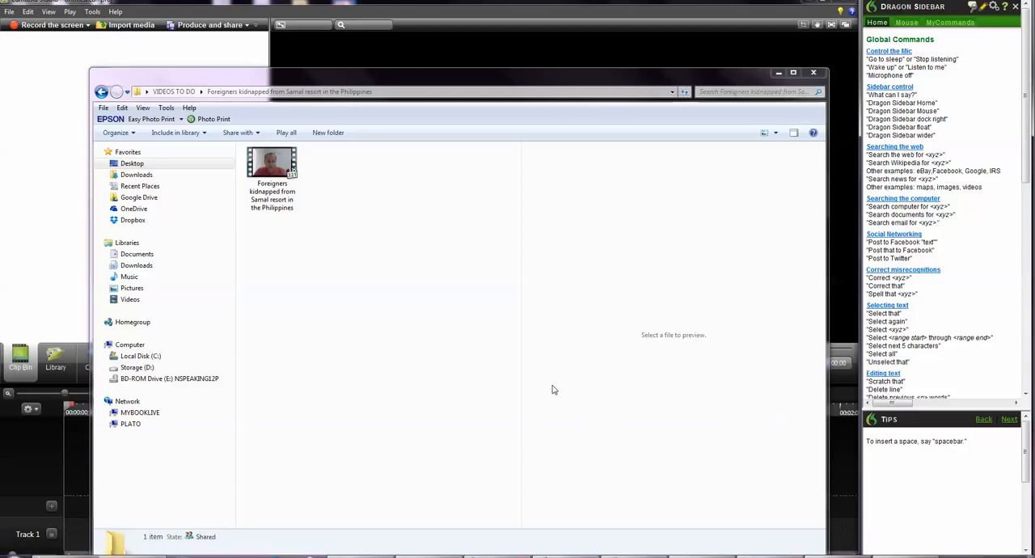
pyautogui.moveTo(652, 223)
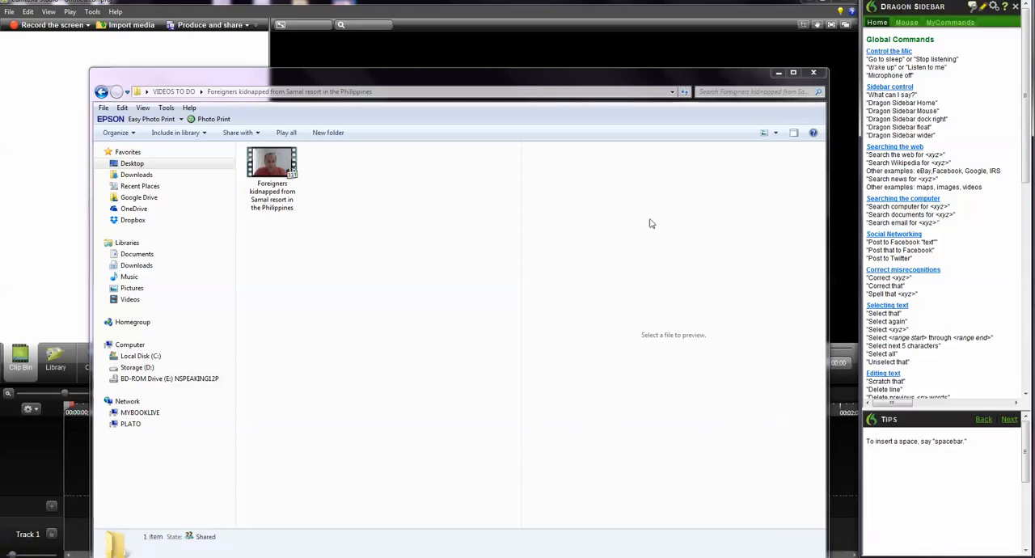
# Select the Samal resort kidnapping video file in the VIDEOS TO DO folder.
pyautogui.click(272, 163)
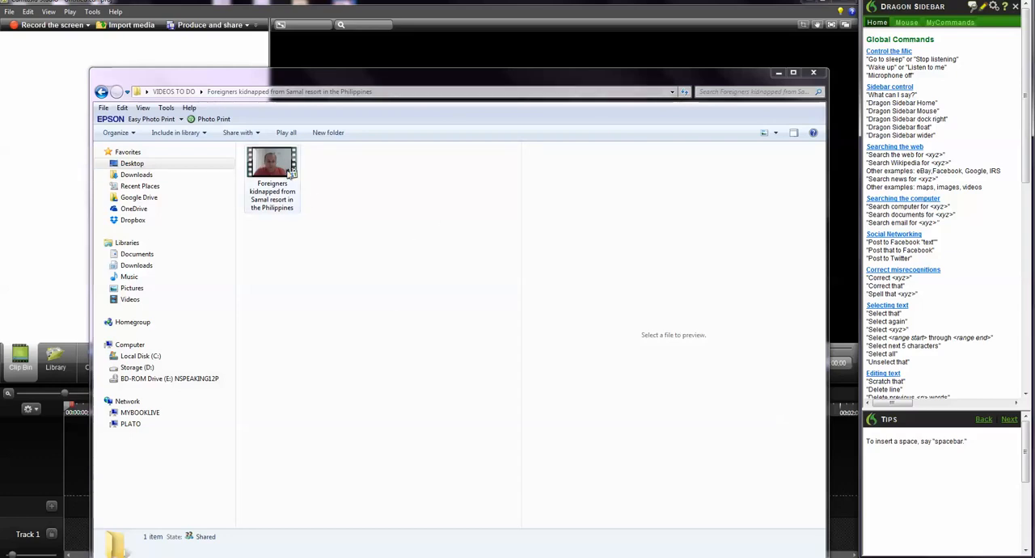
pyautogui.moveTo(283, 167)
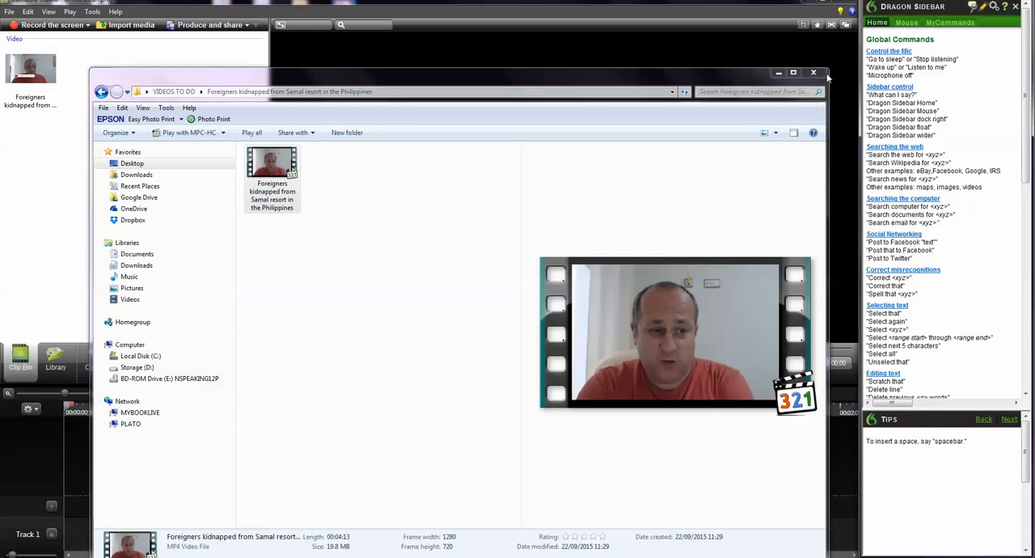
# Close Explorer and add the kidnapping clip from the Clip Bin to Track 1.
pyautogui.click(813, 71)
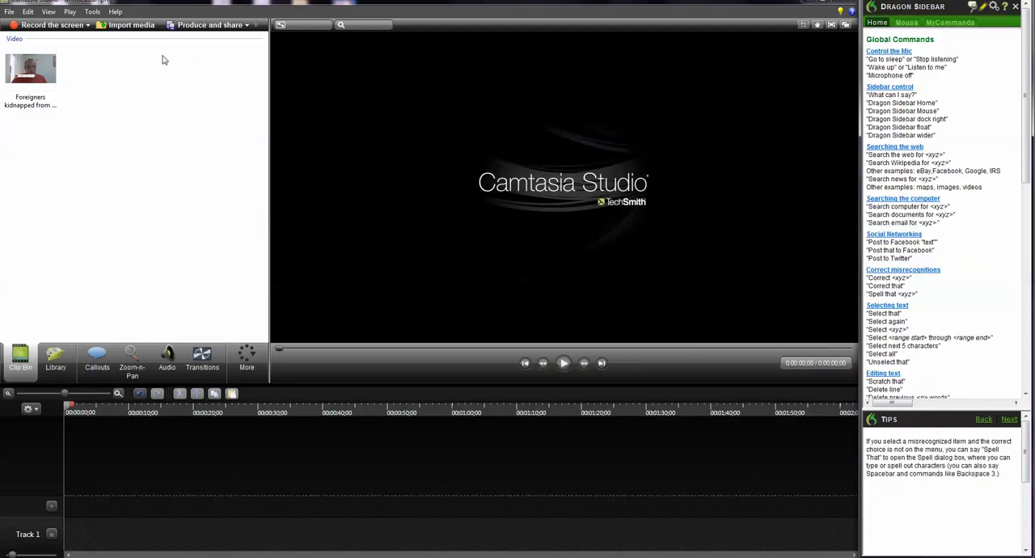
pyautogui.moveTo(629, 35)
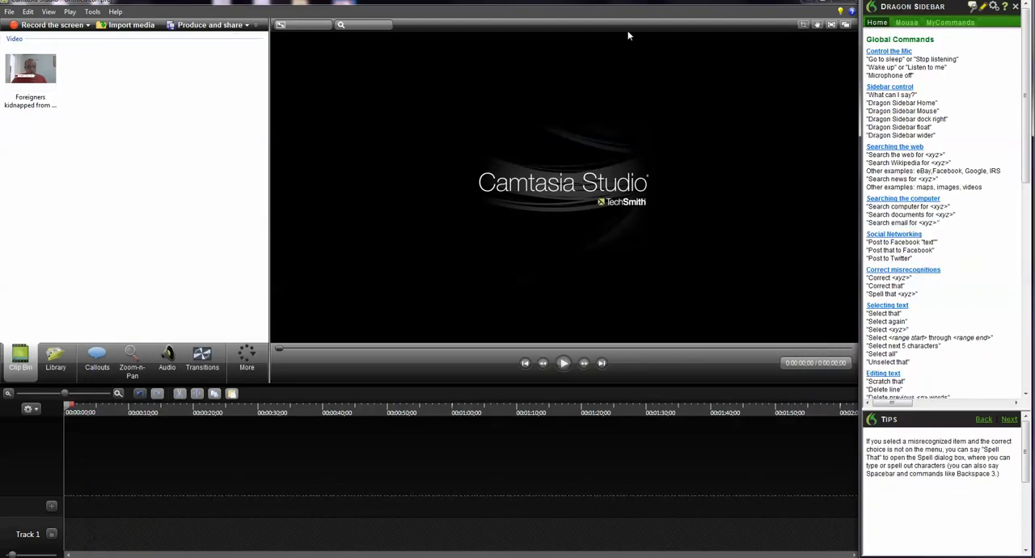
pyautogui.moveTo(531, 215)
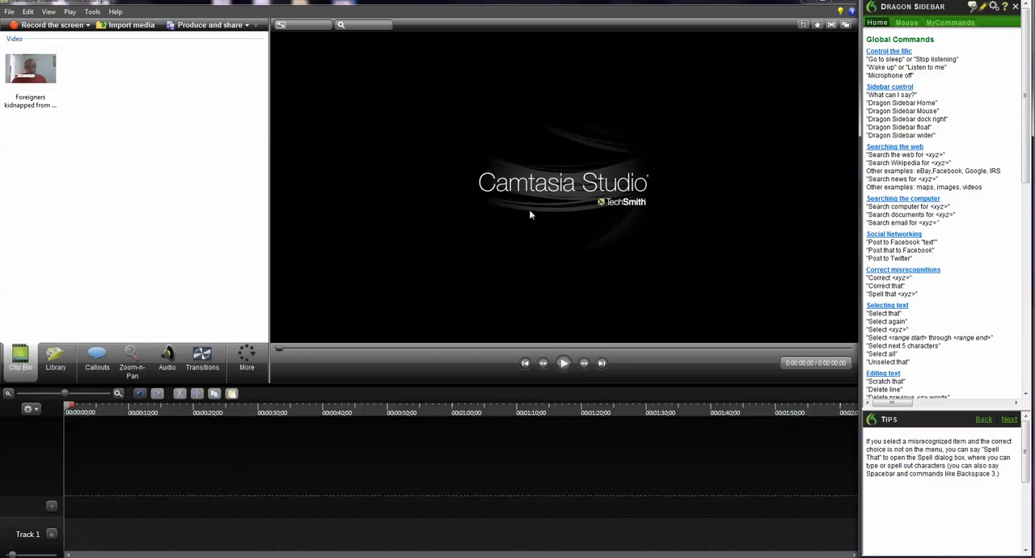
pyautogui.moveTo(575, 197)
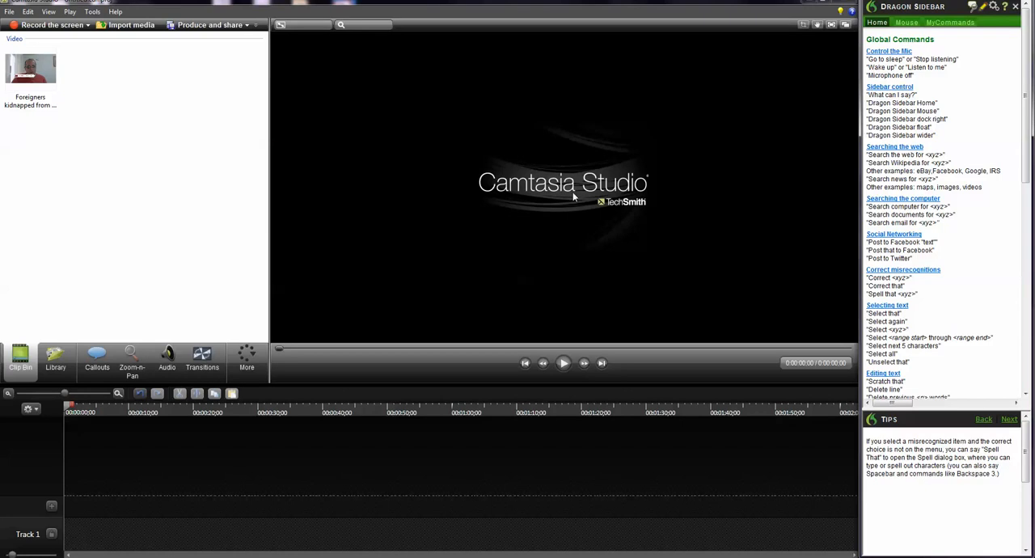
pyautogui.moveTo(71, 88)
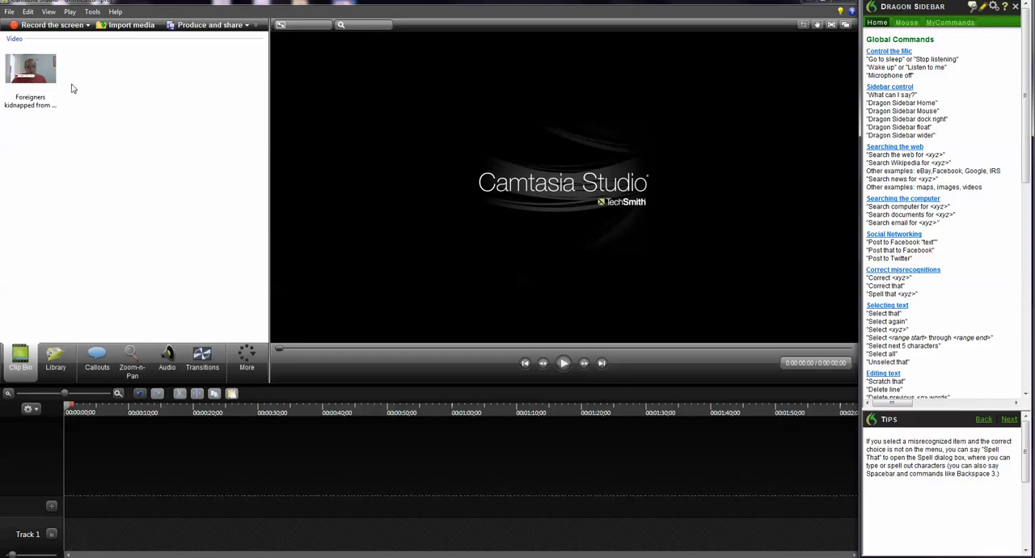
pyautogui.click(31, 68)
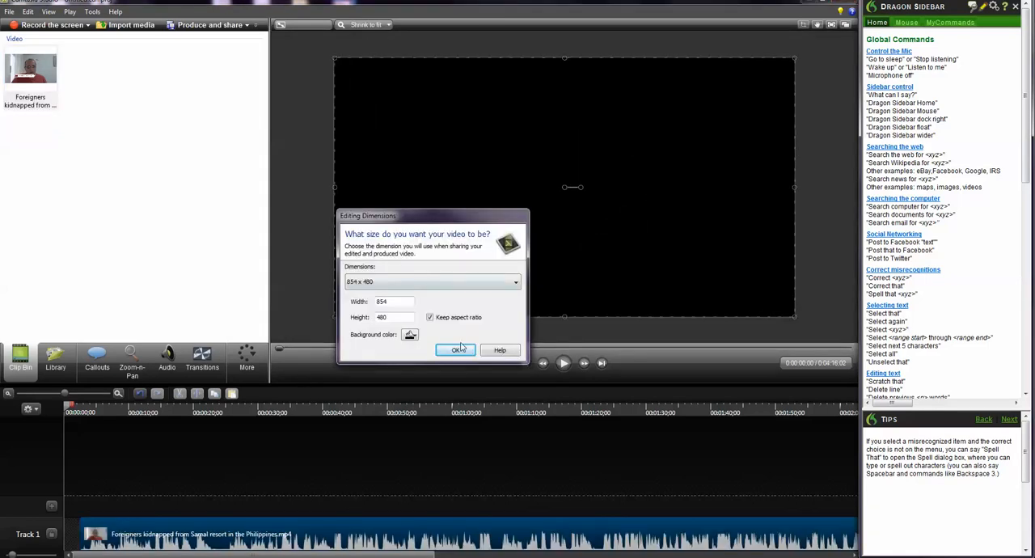
# Accept 854 x 480 editing dimensions and show the Audio tools.
pyautogui.click(454, 350)
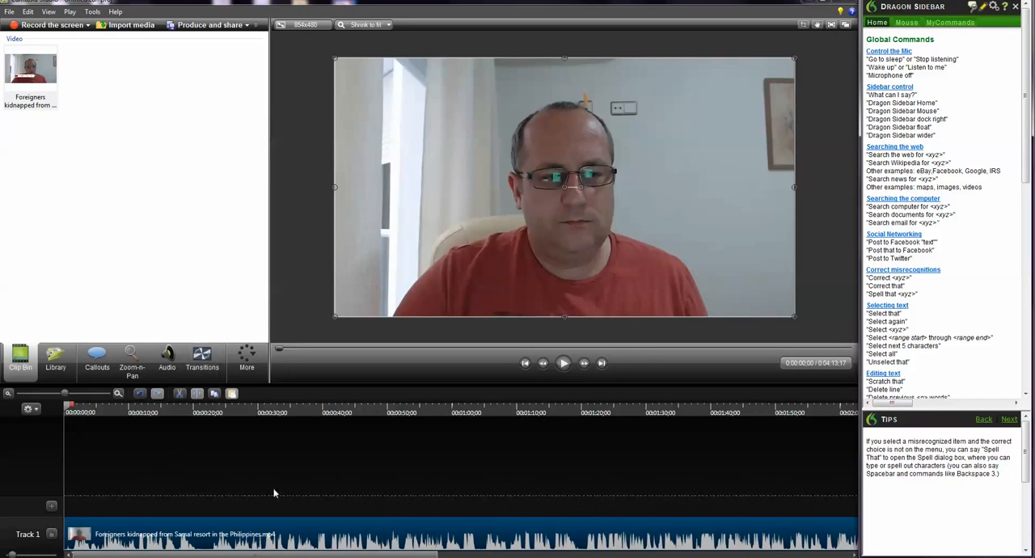
pyautogui.moveTo(307, 524)
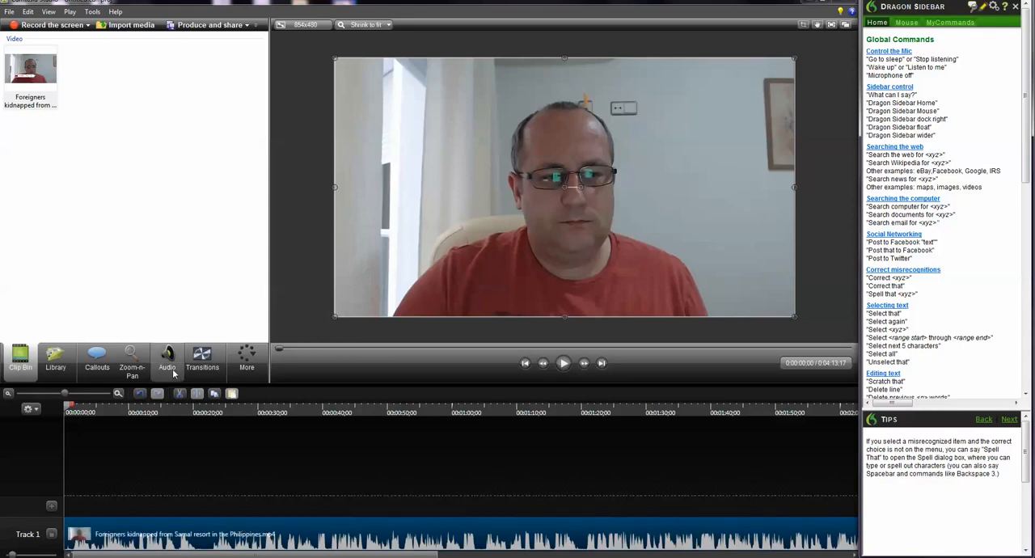
pyautogui.click(167, 359)
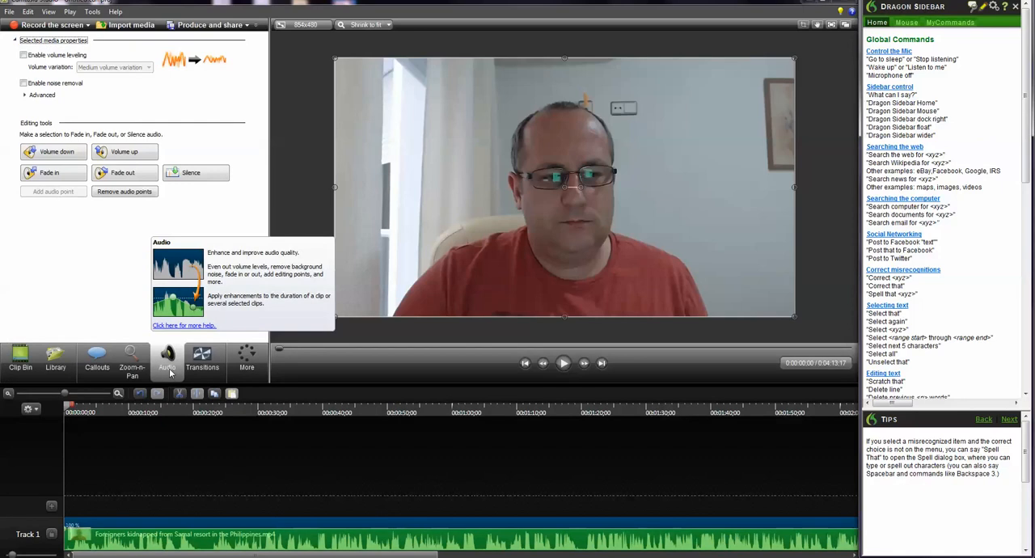
pyautogui.moveTo(215, 486)
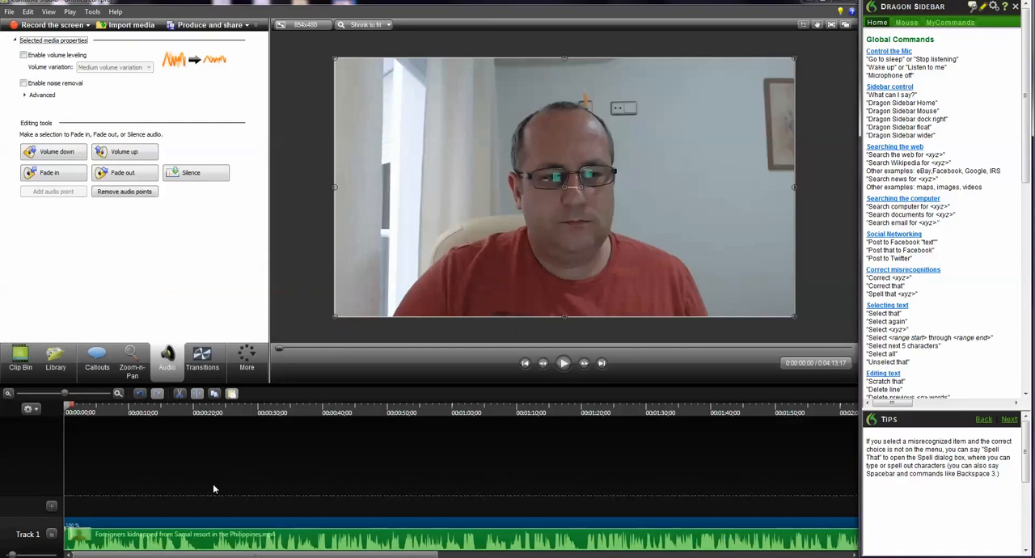
# Export the clip's audio as a WAV file named 'Samal' on the Desktop.
pyautogui.click(10, 12)
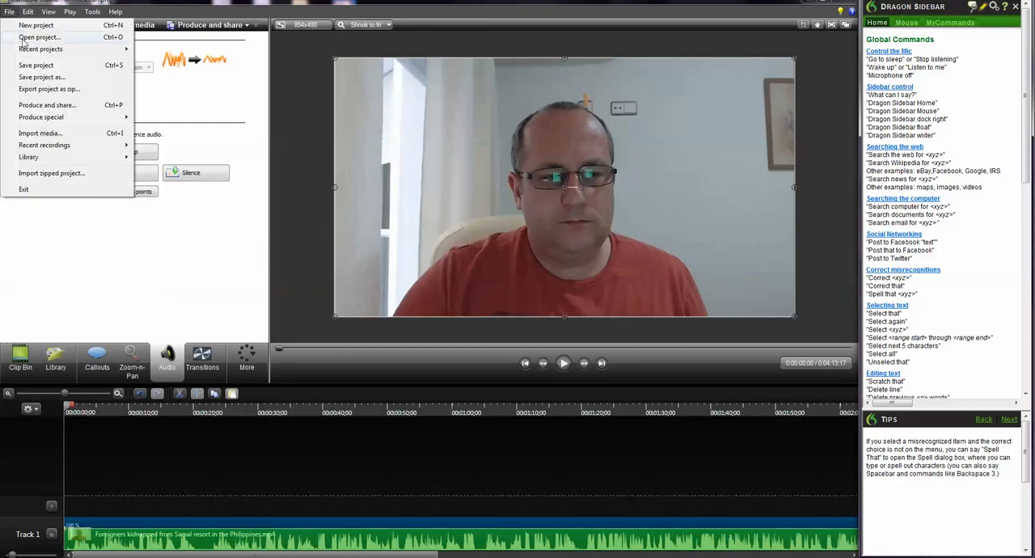
pyautogui.moveTo(40, 133)
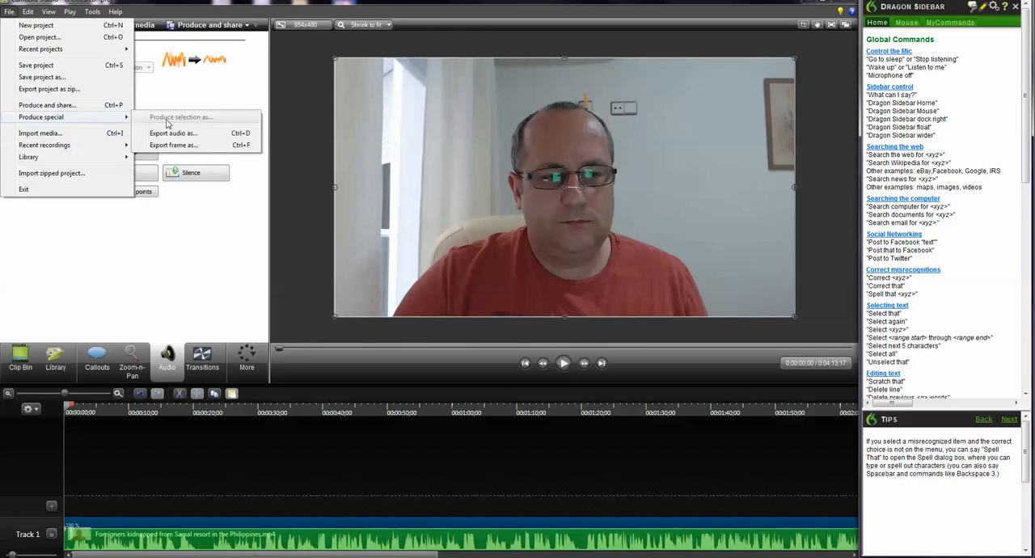
pyautogui.click(172, 133)
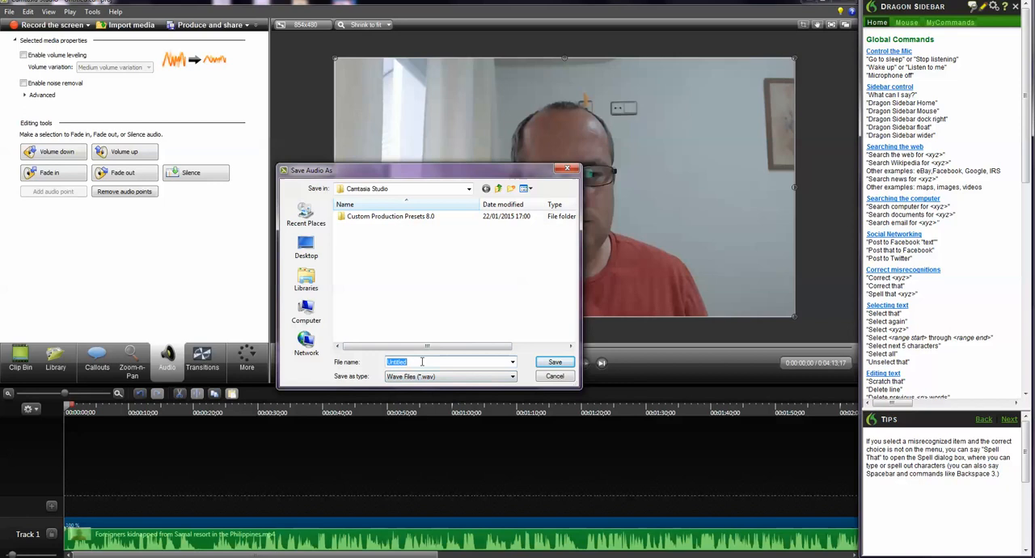
pyautogui.write('Samal')
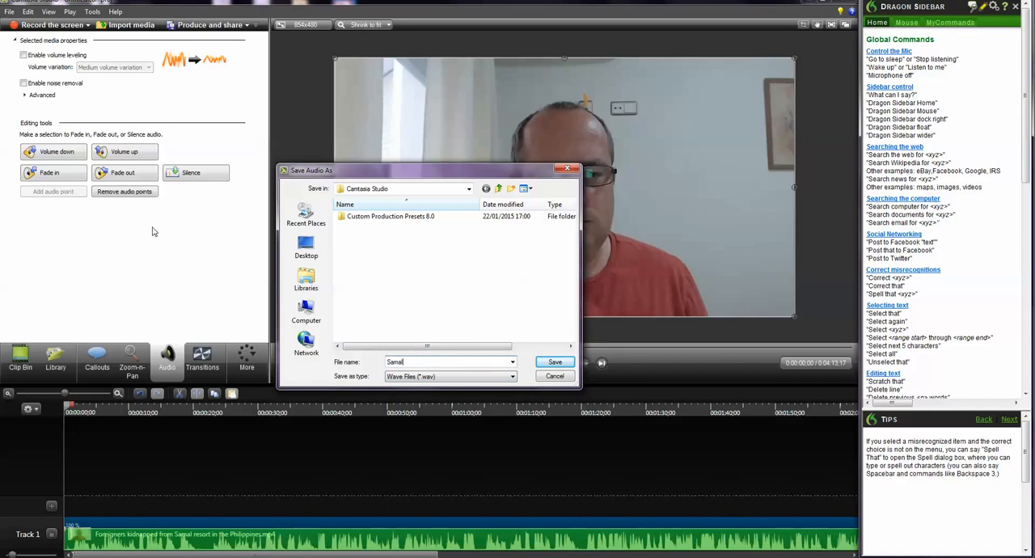
pyautogui.click(306, 247)
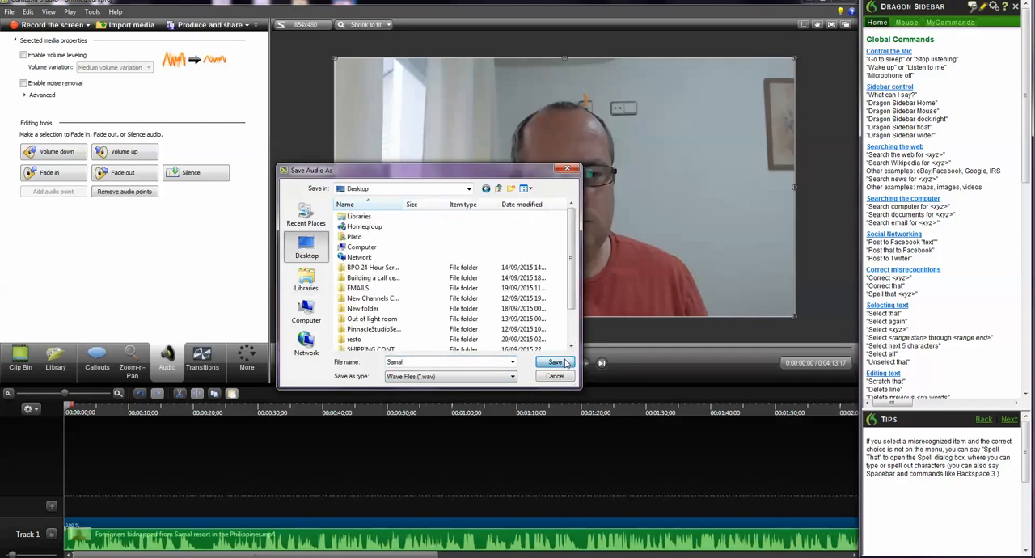
pyautogui.click(555, 362)
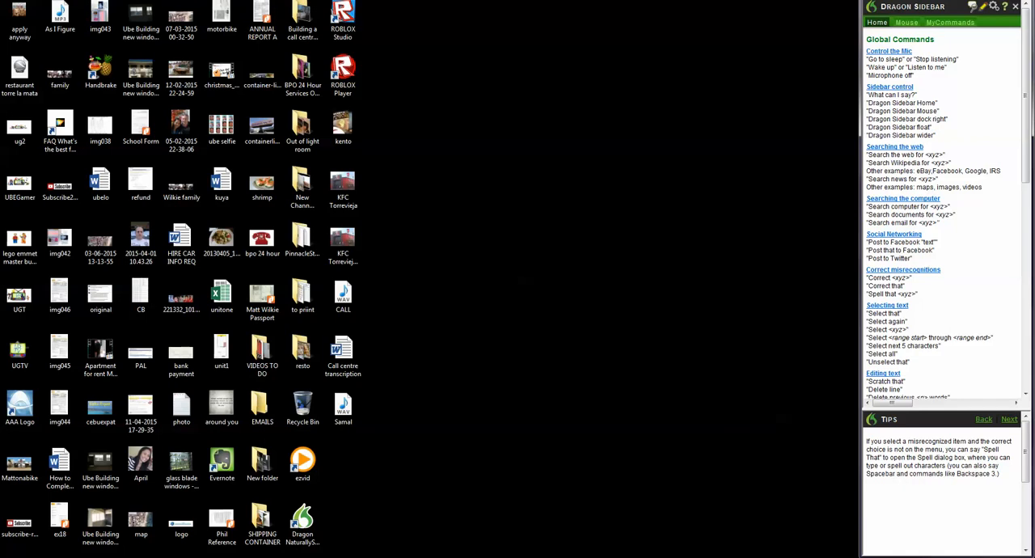
pyautogui.moveTo(719, 151)
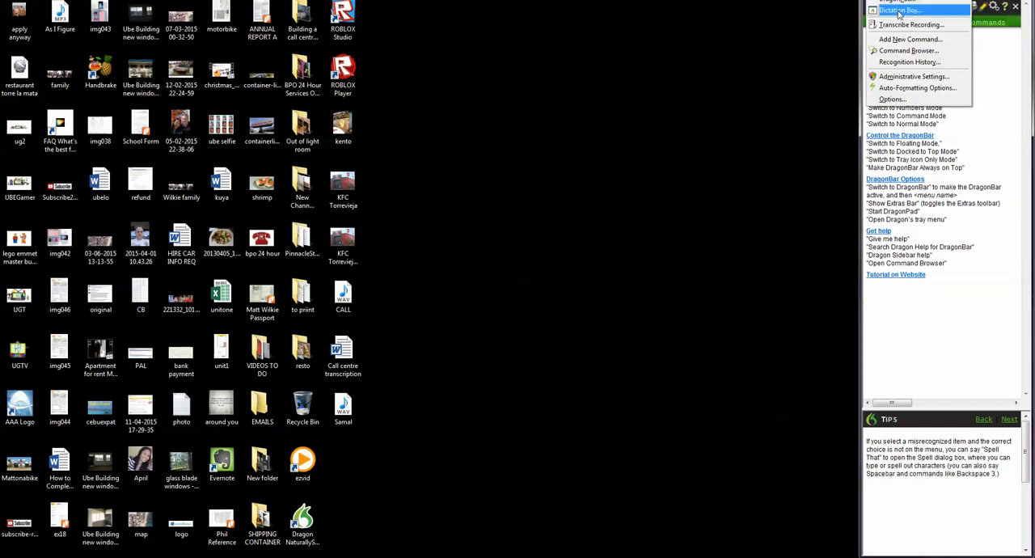
# Choose Transcribe Recording from the DragonBar Tools menu.
pyautogui.click(902, 9)
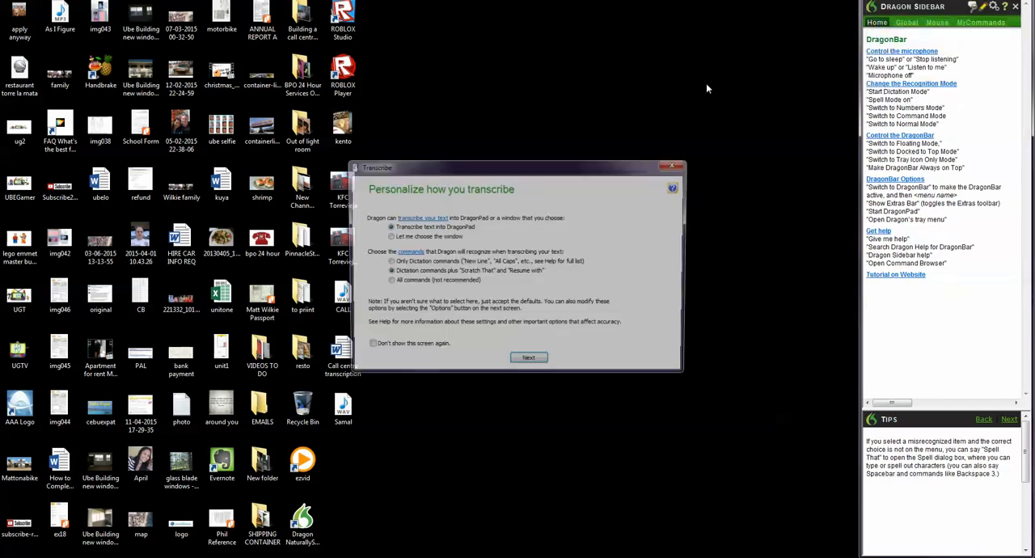